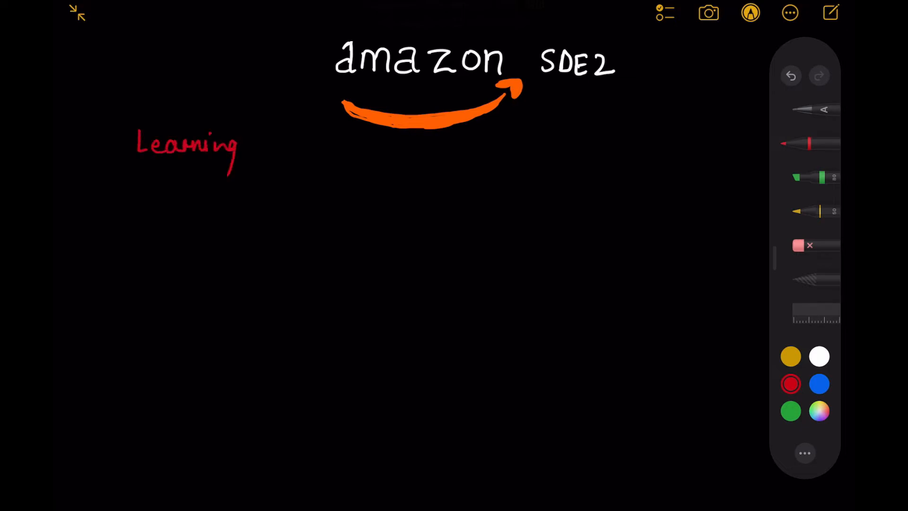
Step: Finish the red 'Learning:-' heading, then handwrite white circled 1 and 2 beneath it
left_click_drag(257, 139, 278, 148)
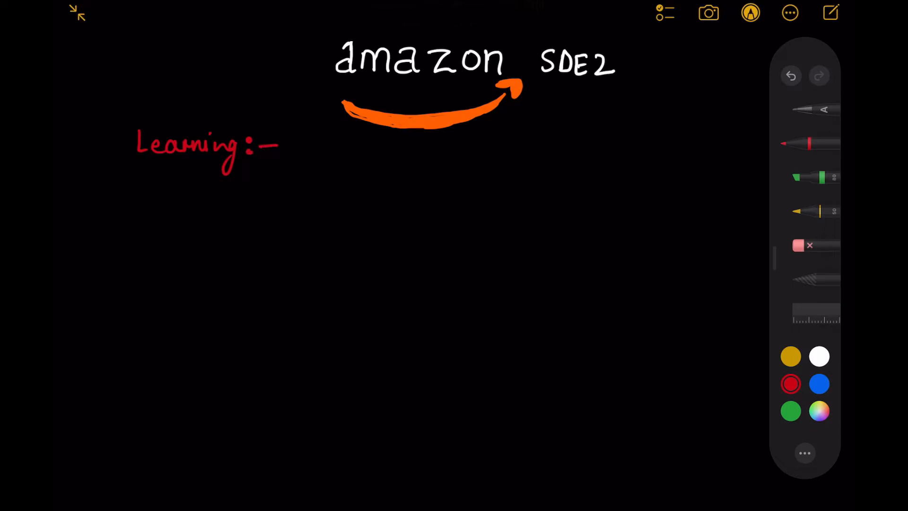
left_click(820, 357)
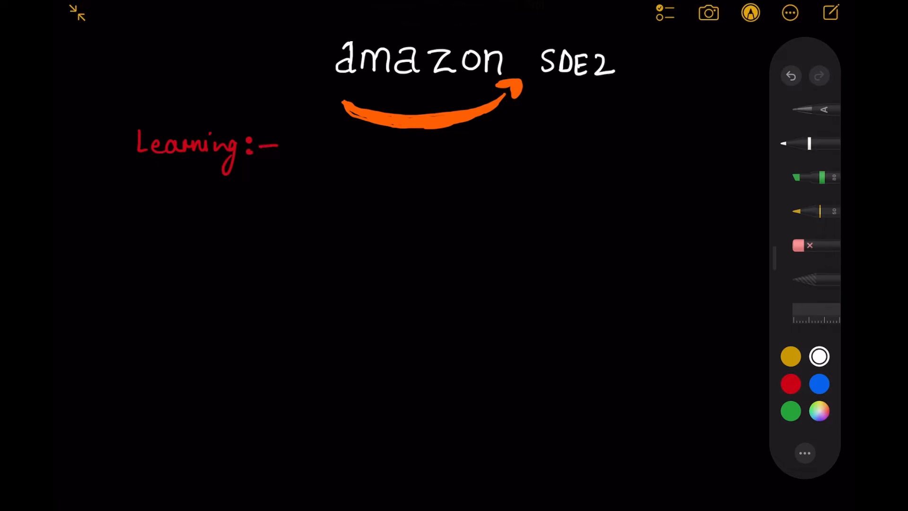
left_click_drag(139, 186, 144, 197)
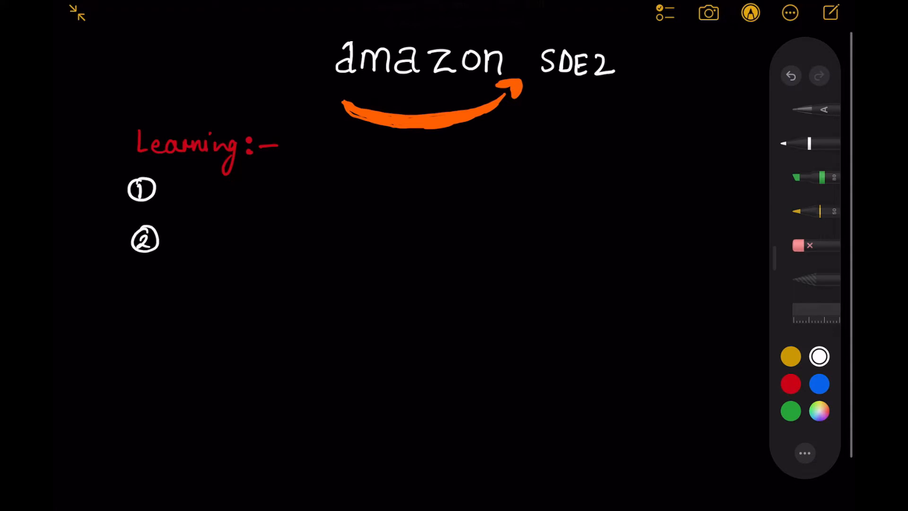
left_click_drag(139, 284, 159, 301)
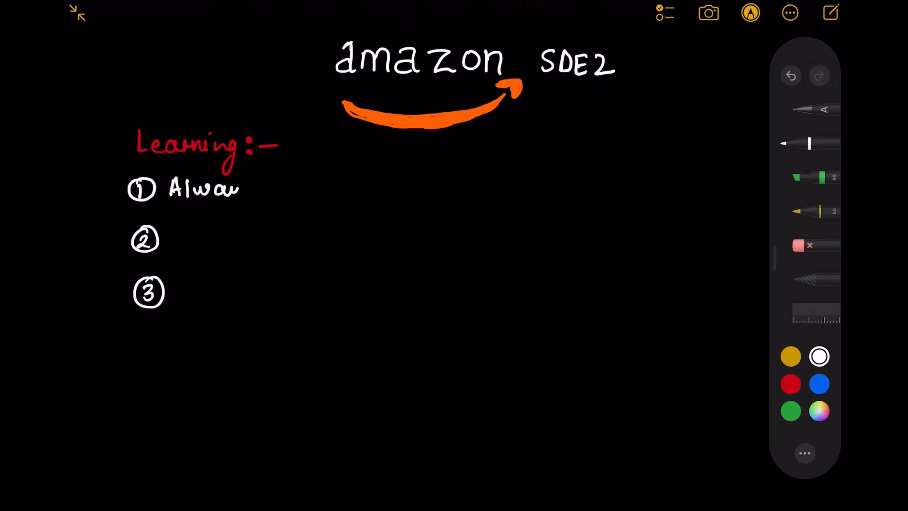
Step: Begin handwriting 'Always go prepared.' in white beside circled 1
left_click_drag(232, 188, 295, 189)
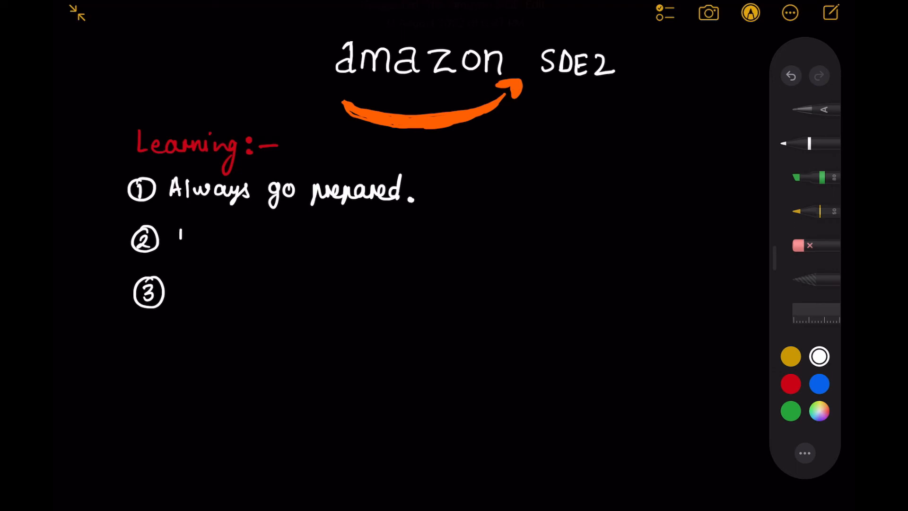
Step: Write 'Follow the requirements' beside circled 2 and start 'don't...' beside circled 3
type("Follow the requ")
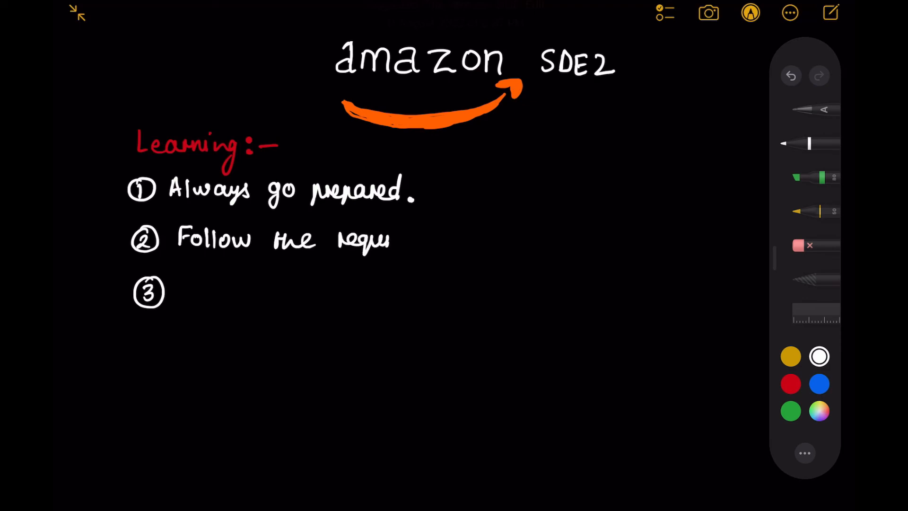
left_click_drag(394, 238, 478, 237)
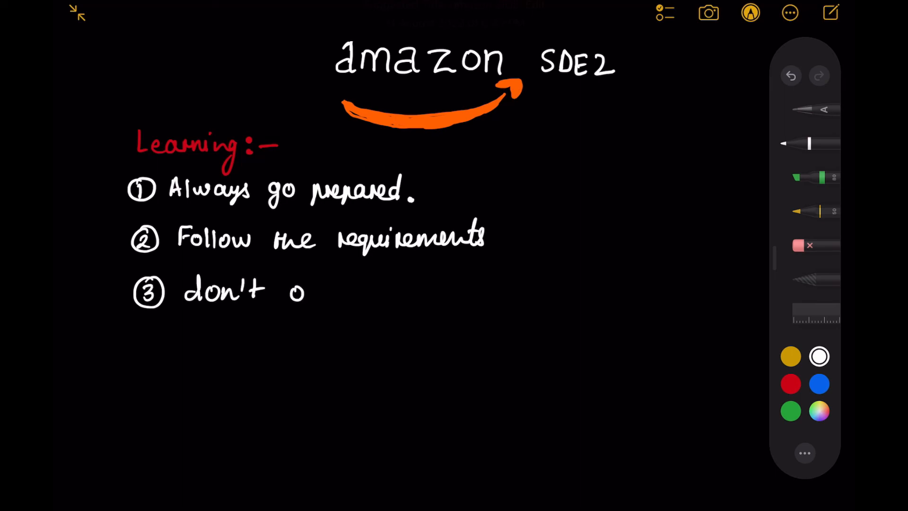
left_click_drag(289, 292, 379, 292)
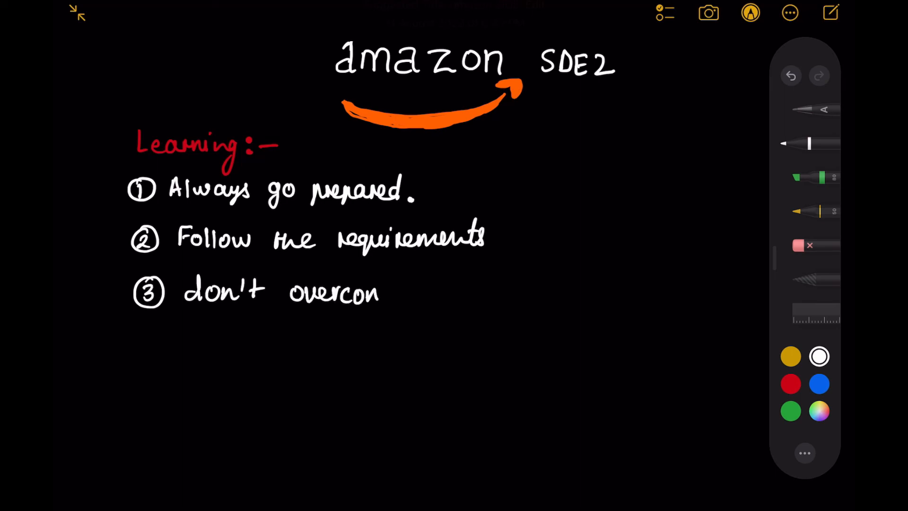